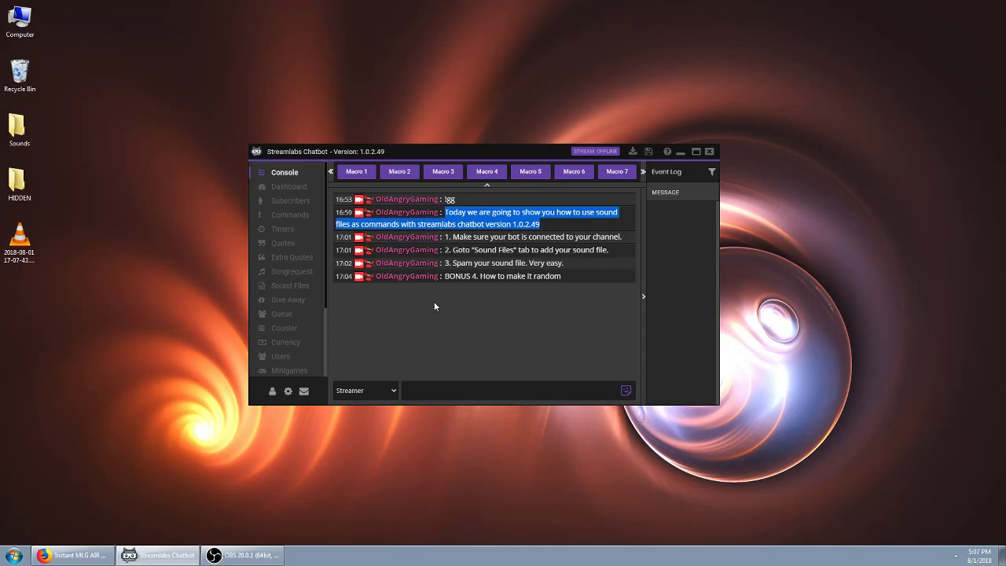
{"action": "mouse_move", "coordinate": [582, 333]}
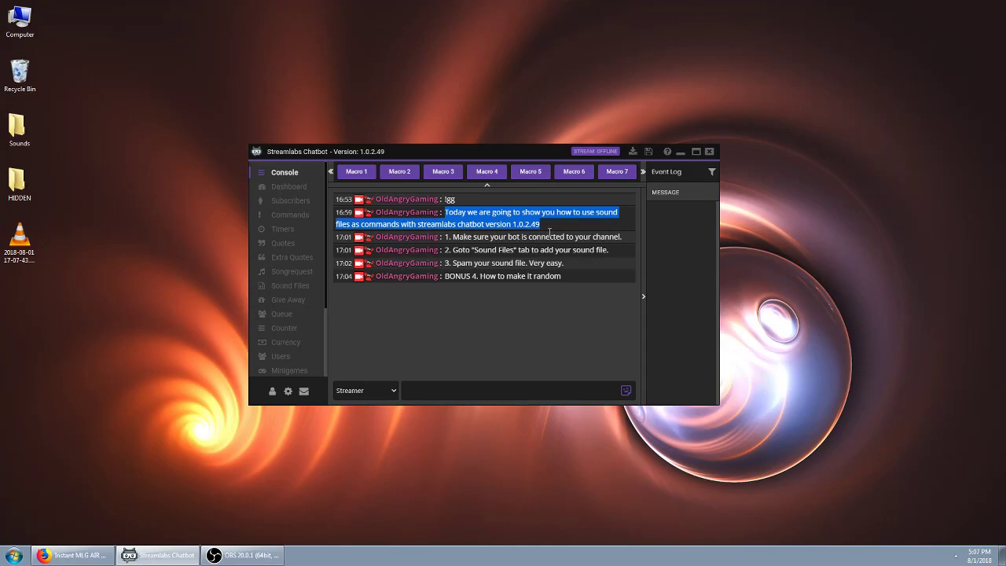
{"action": "mouse_move", "coordinate": [541, 361]}
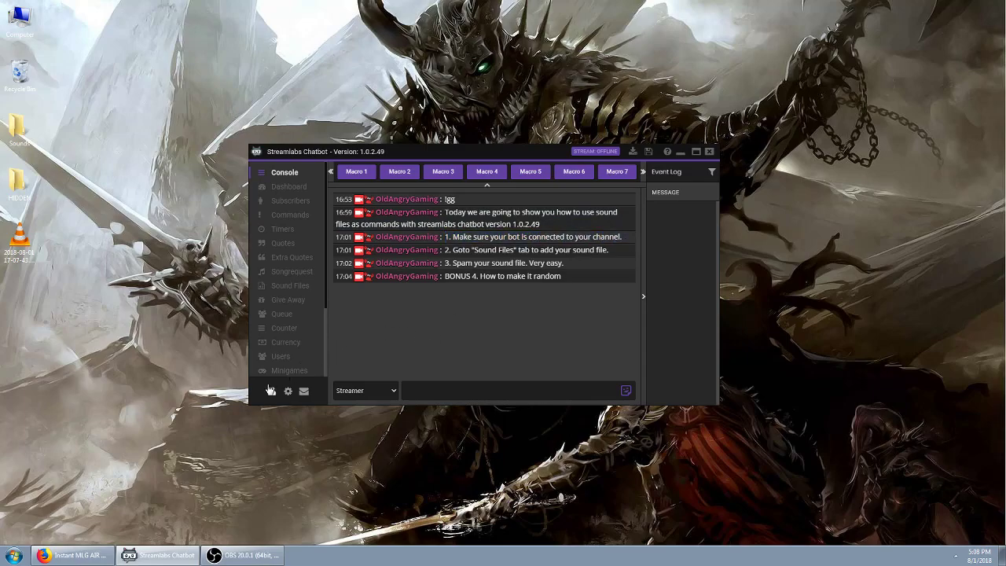
- Review the Twitch connection settings, close them, then go to Sound Files for a new entry
{"action": "left_click", "coordinate": [288, 389]}
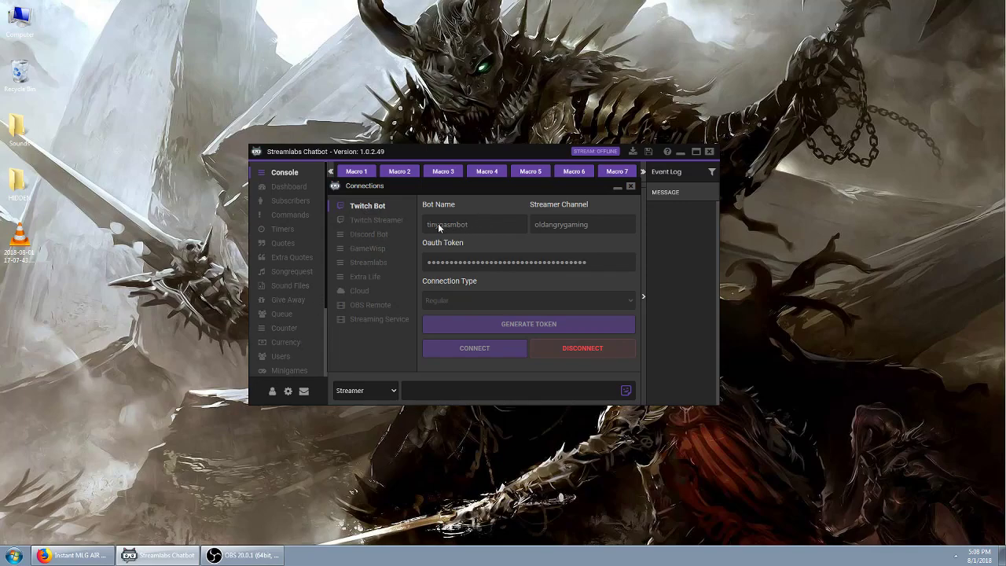
{"action": "mouse_move", "coordinate": [594, 228]}
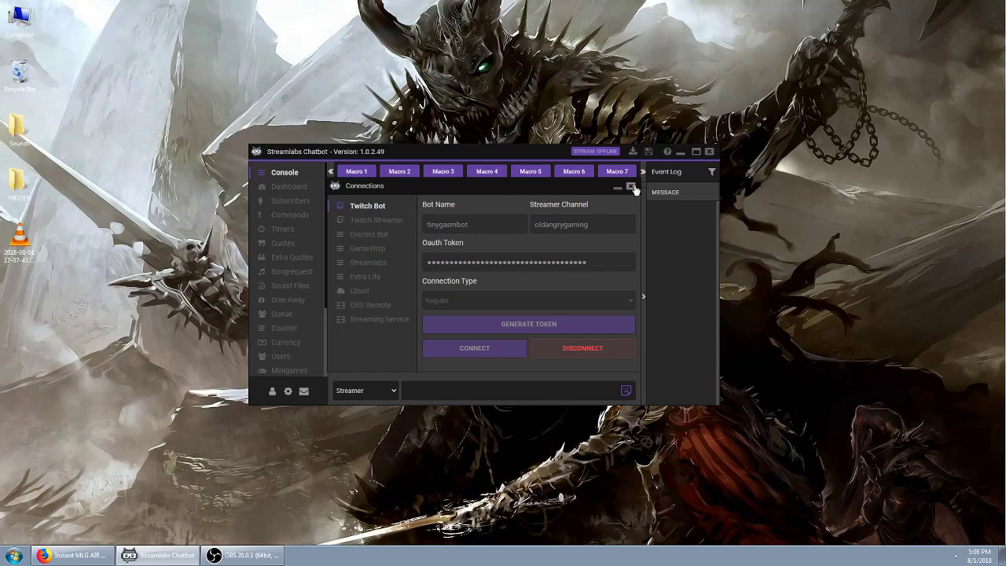
{"action": "left_click", "coordinate": [631, 185]}
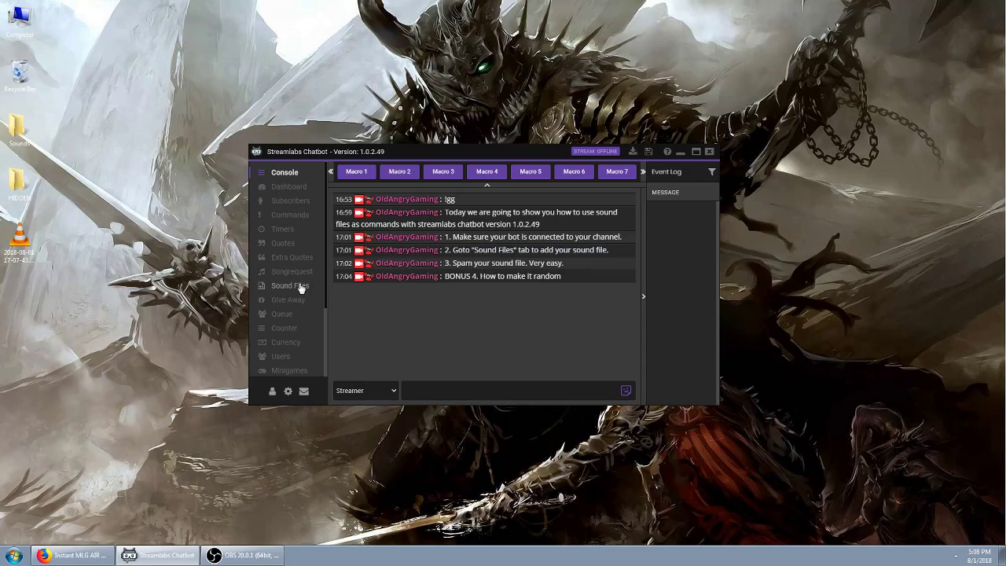
{"action": "left_click", "coordinate": [289, 286]}
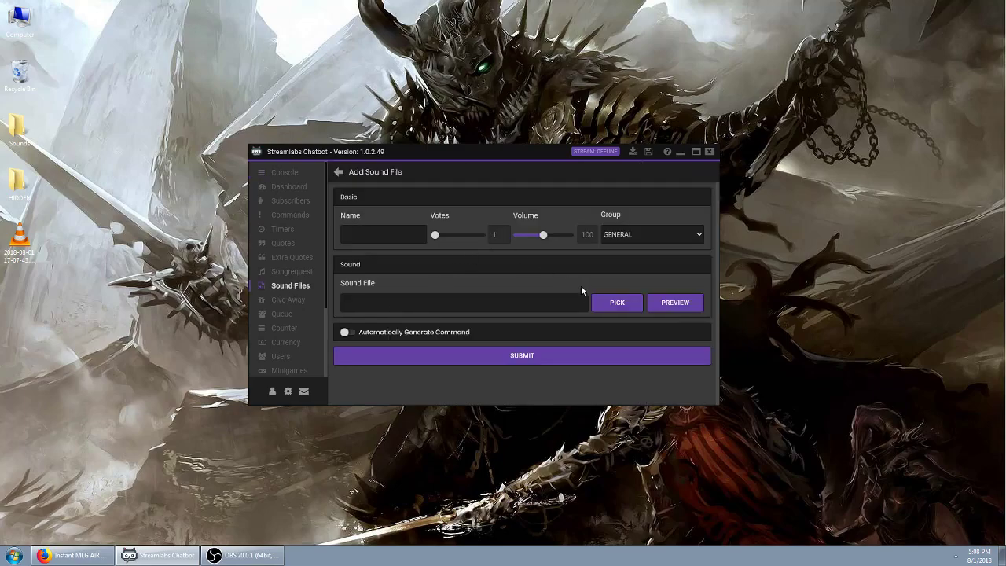
{"action": "mouse_move", "coordinate": [525, 264]}
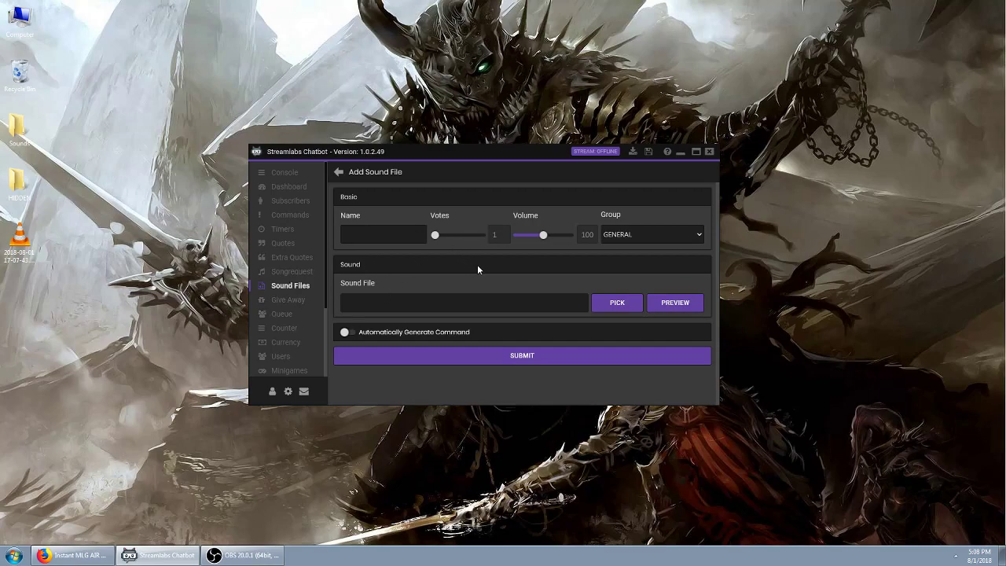
{"action": "mouse_move", "coordinate": [403, 252]}
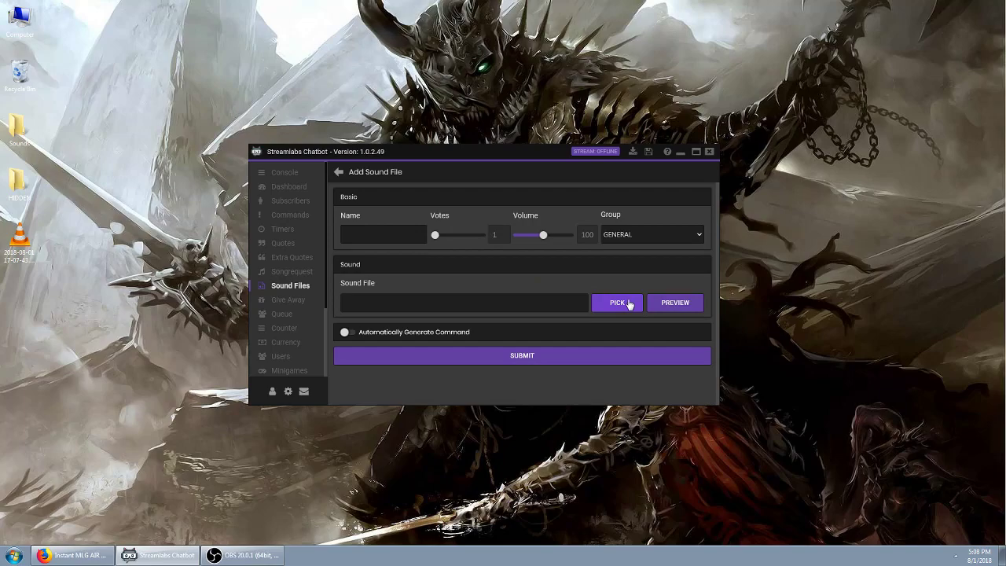
- Pick mlg-airhorn.mp3 from the desktop Sounds folder as the entry's sound file
{"action": "left_click", "coordinate": [616, 302]}
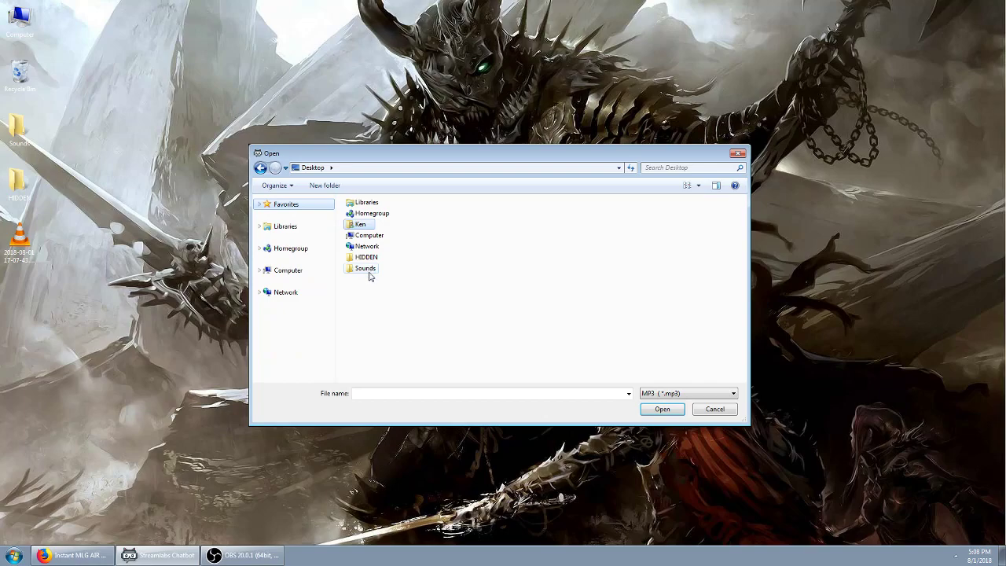
{"action": "double_click", "coordinate": [365, 267]}
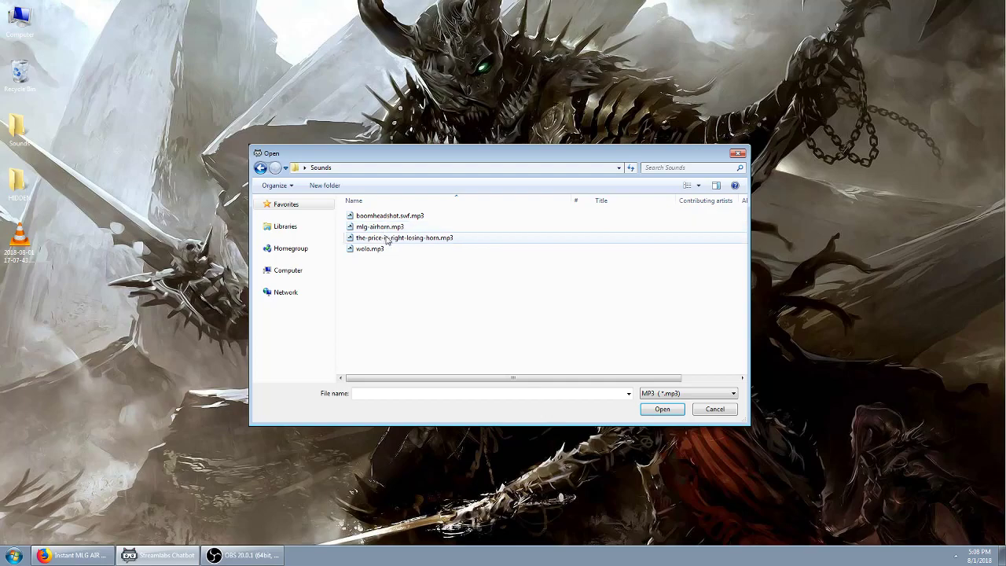
{"action": "left_click", "coordinate": [380, 227]}
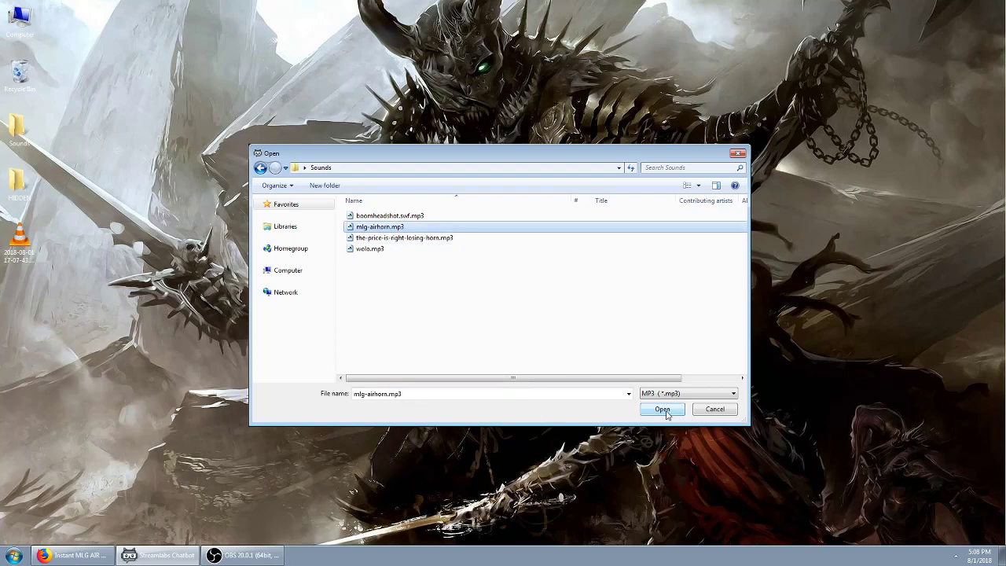
{"action": "left_click", "coordinate": [661, 409]}
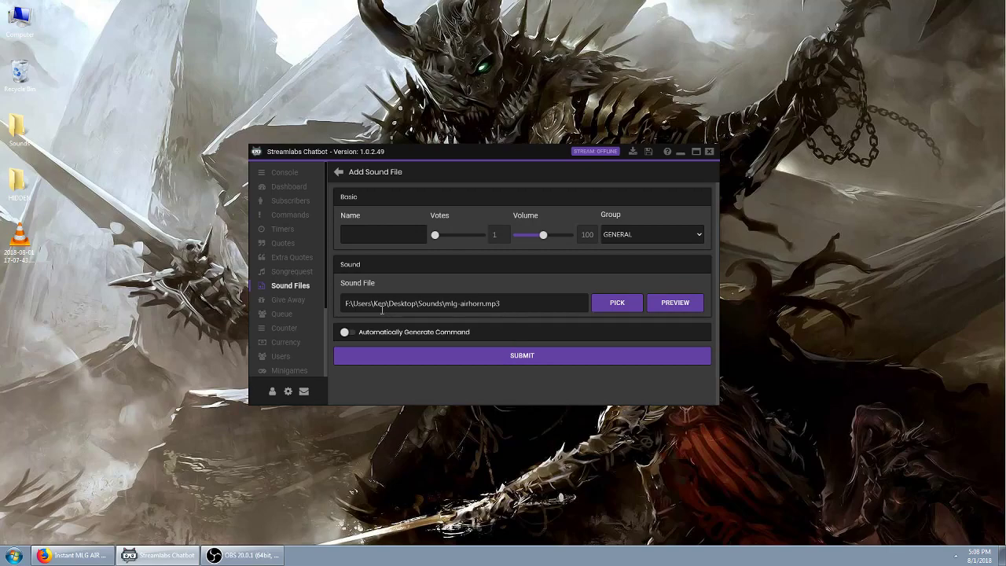
- Fill the entry's Name field with !mlg
{"action": "double_click", "coordinate": [361, 302]}
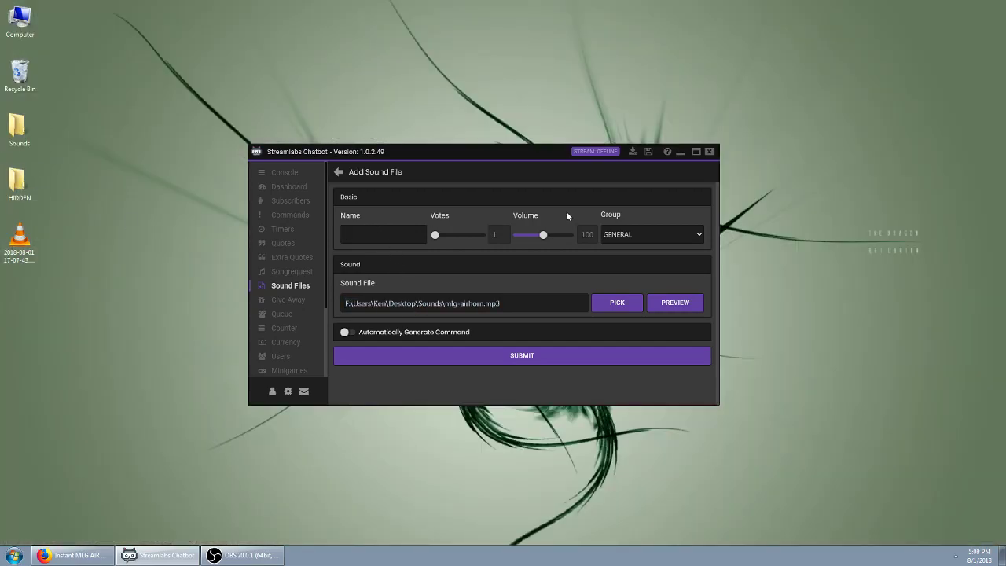
{"action": "type", "text": "!mlg"}
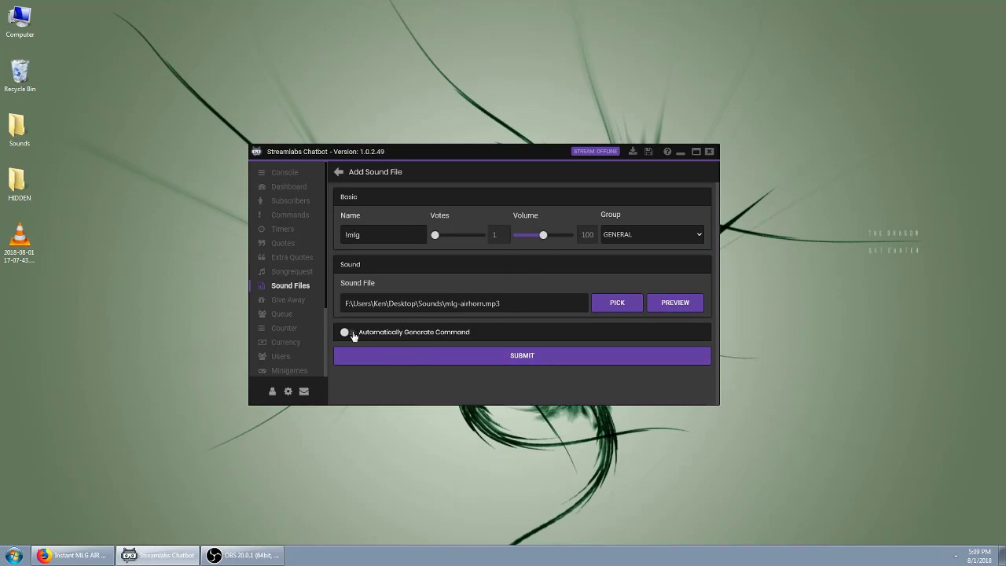
- Enable Automatically Generate Command, keeping permission Everyone, cost 0 and Stream Chat usage
{"action": "left_click", "coordinate": [346, 332]}
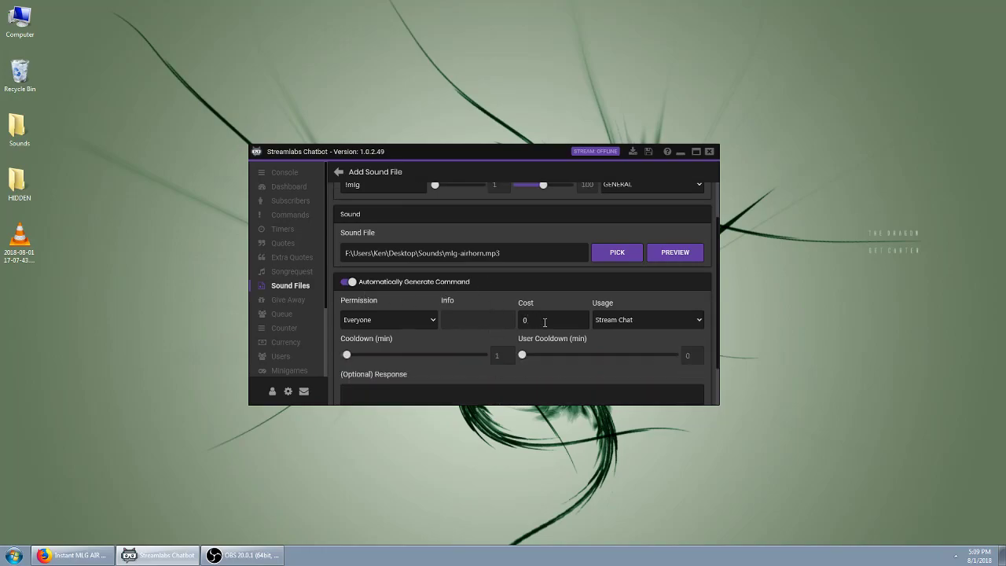
{"action": "mouse_move", "coordinate": [550, 359]}
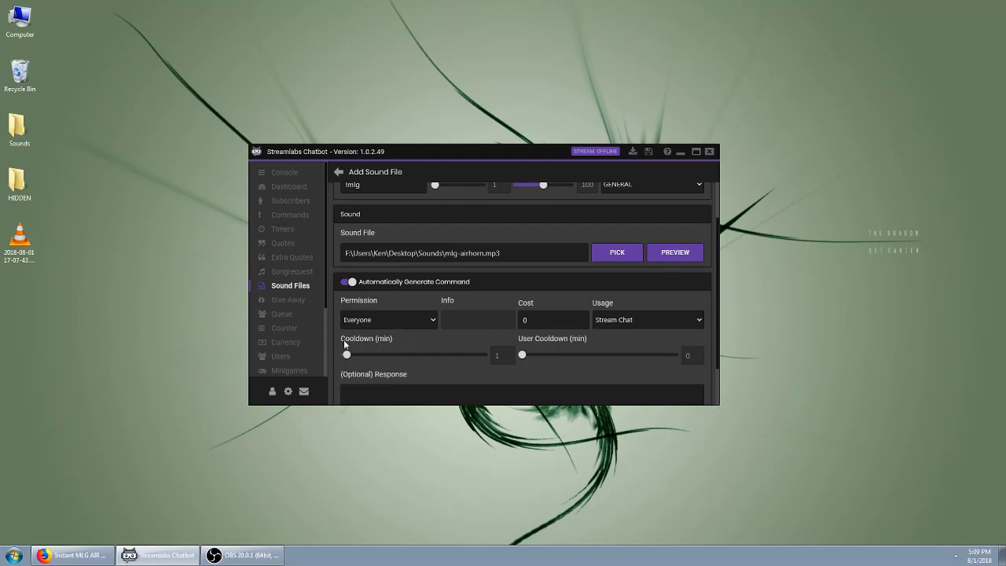
{"action": "mouse_move", "coordinate": [582, 346]}
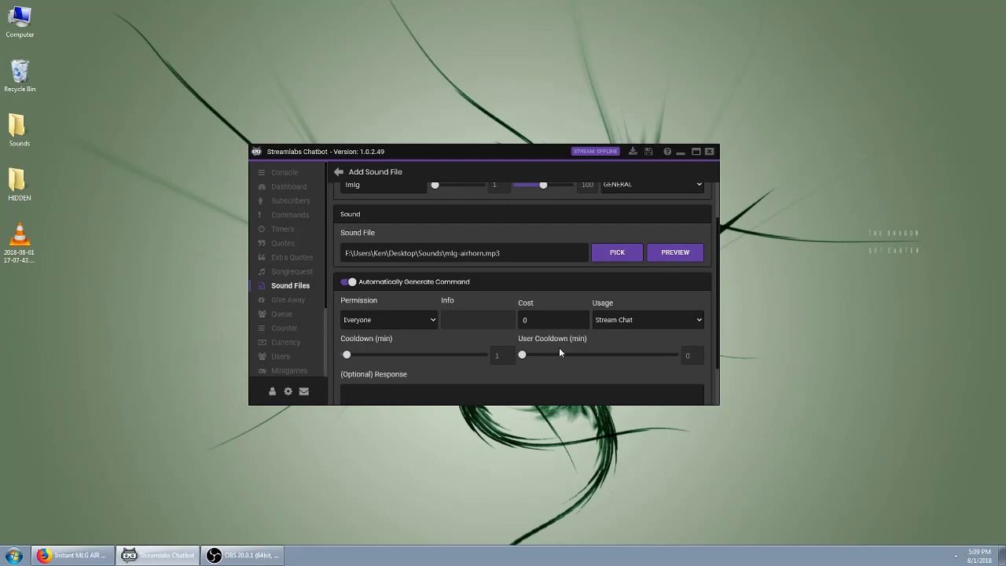
{"action": "mouse_move", "coordinate": [541, 359]}
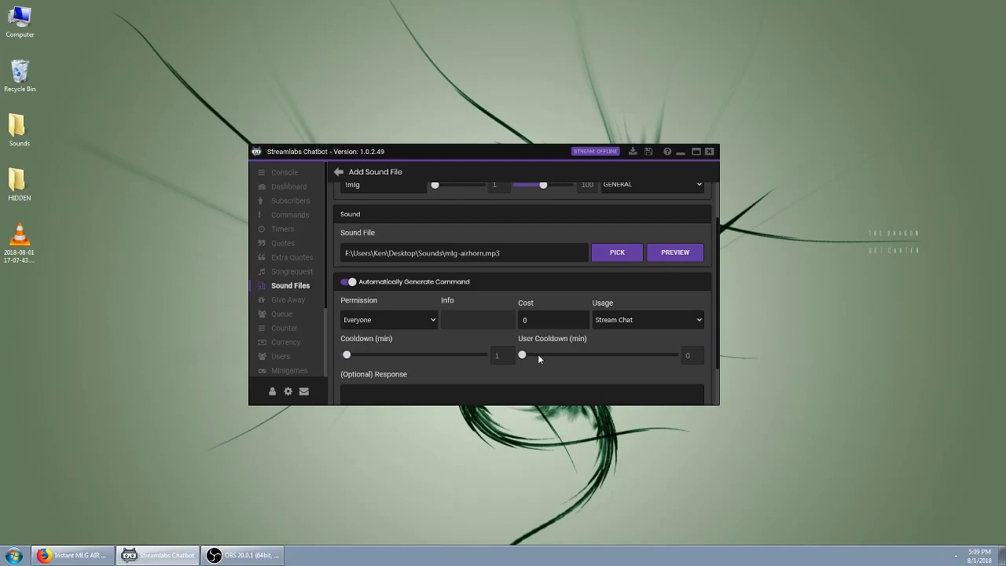
{"action": "mouse_move", "coordinate": [506, 296]}
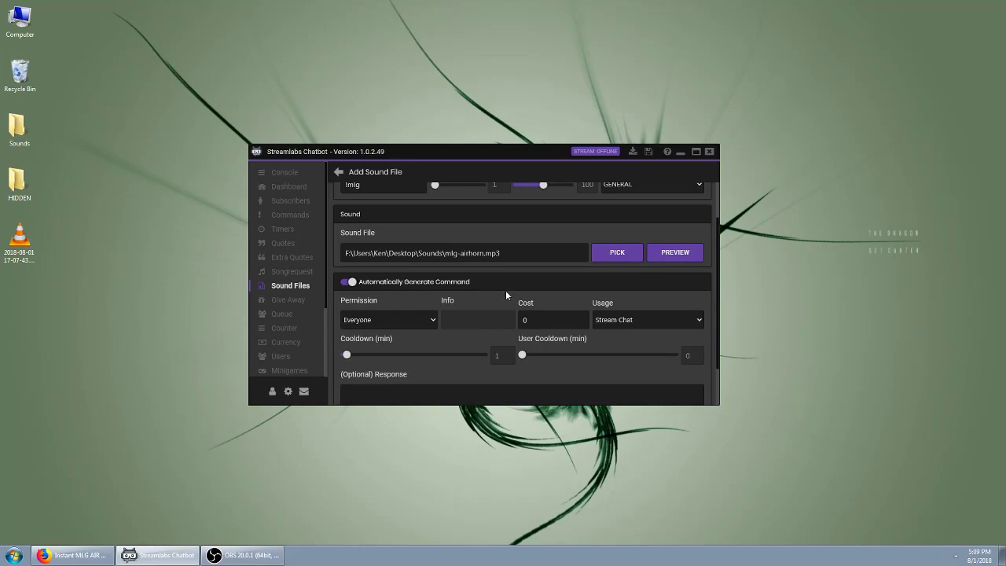
{"action": "mouse_move", "coordinate": [502, 346]}
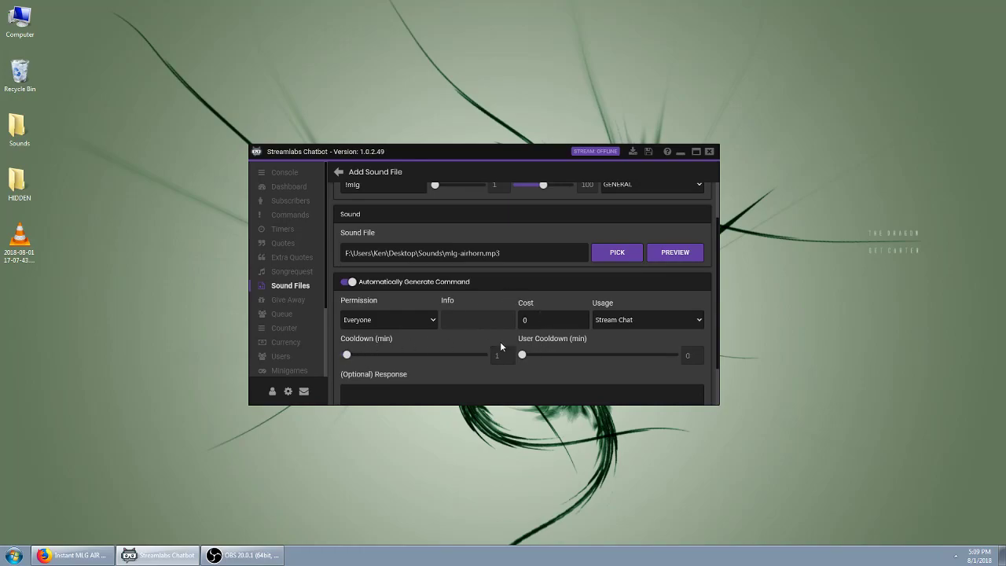
{"action": "mouse_move", "coordinate": [524, 355]}
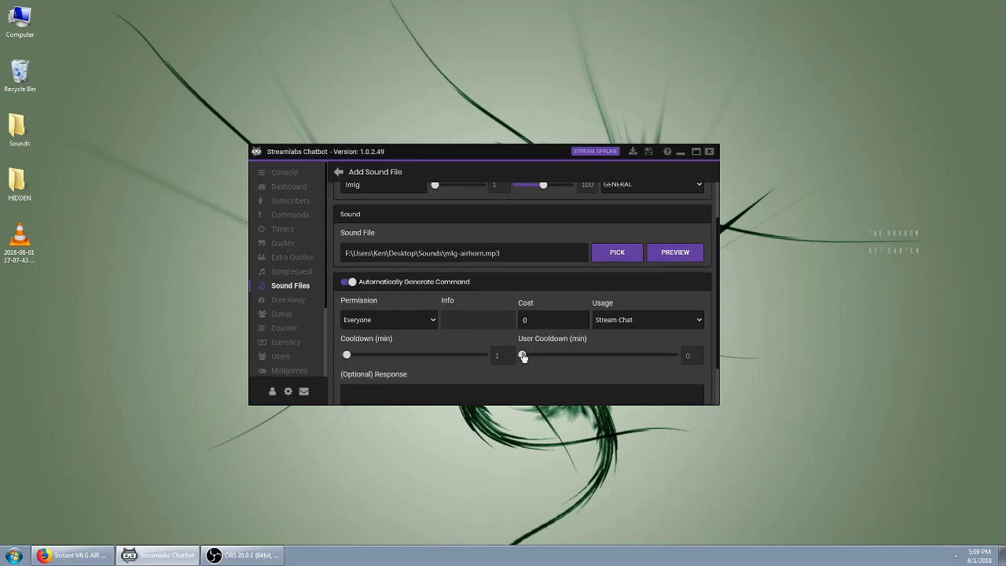
{"action": "scroll", "scroll_direction": "down", "scroll_amount": 3}
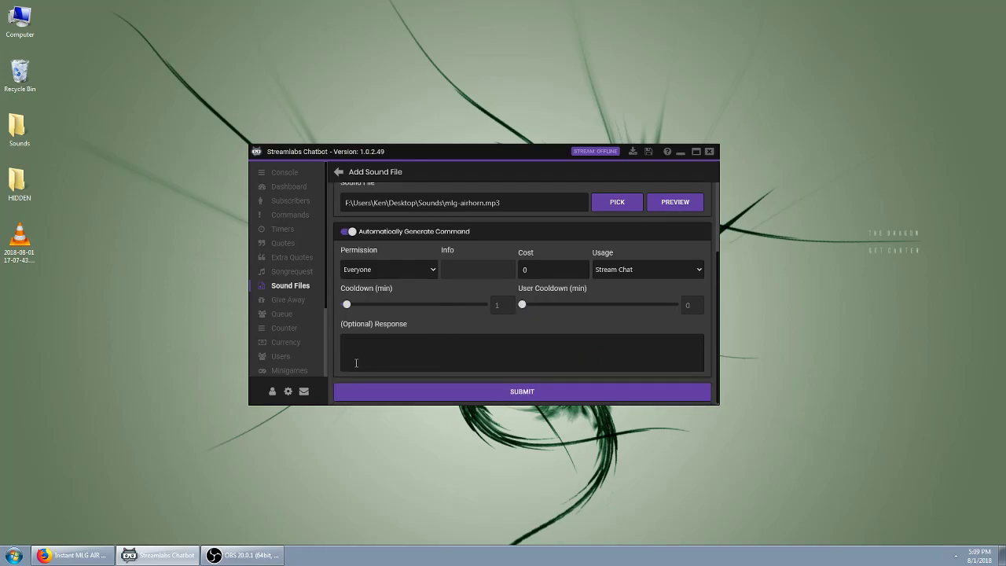
{"action": "mouse_move", "coordinate": [430, 376]}
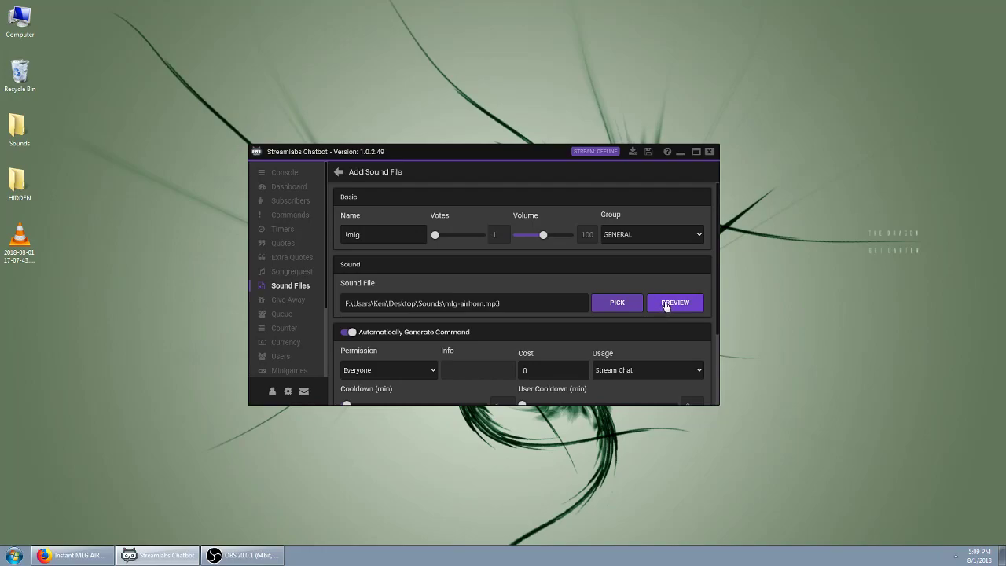
- Submit the !mlg entry to the GENERAL group and switch to the console chat
{"action": "scroll", "scroll_direction": "down", "scroll_amount": 3}
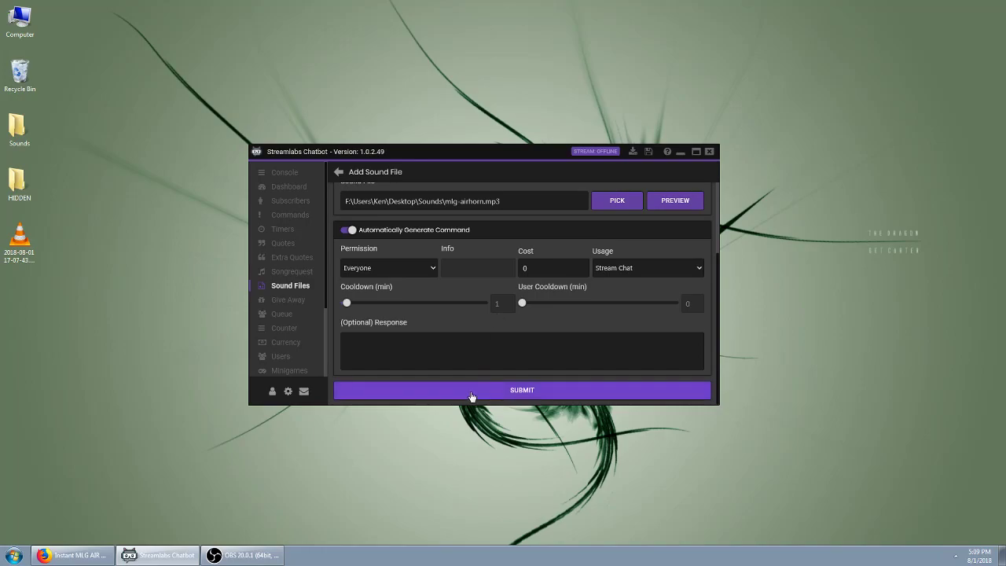
{"action": "left_click", "coordinate": [522, 390]}
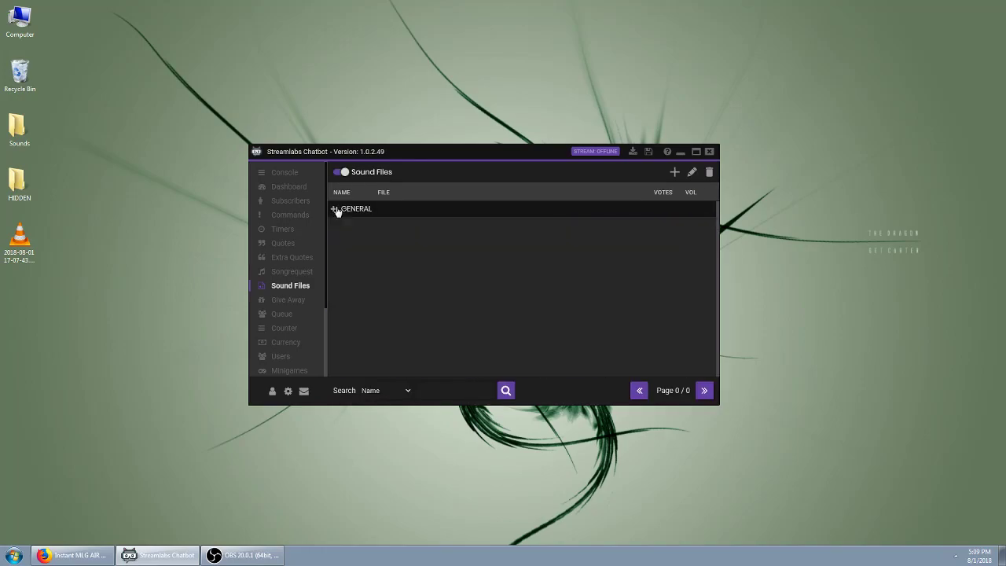
{"action": "mouse_move", "coordinate": [283, 184]}
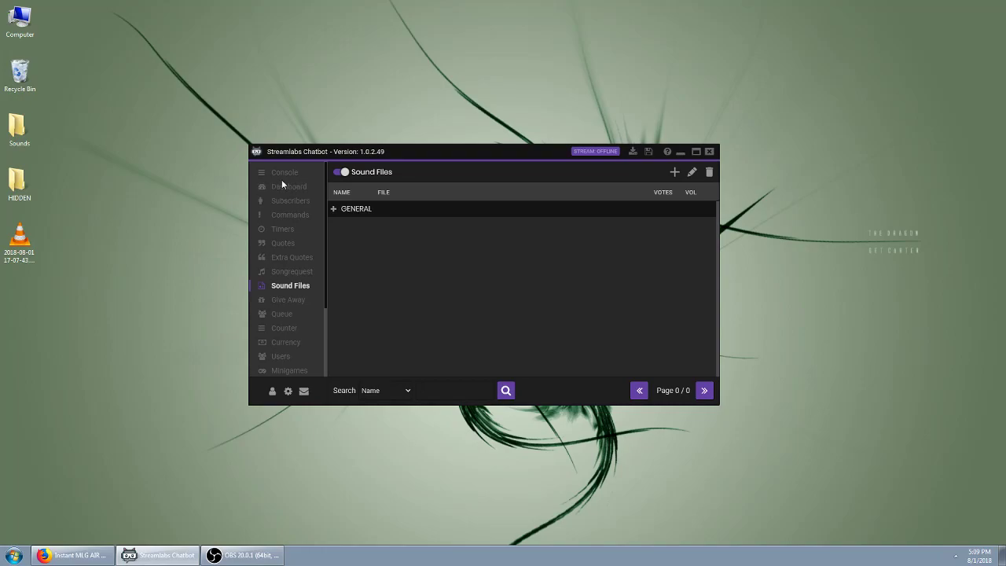
{"action": "left_click", "coordinate": [285, 171]}
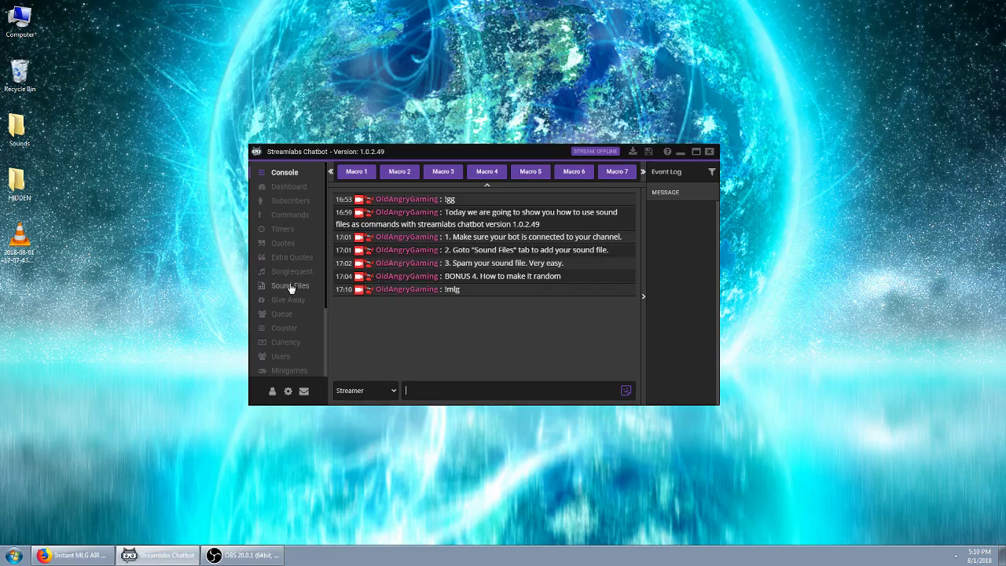
- Start a new sound file entry and name it random2
{"action": "left_click", "coordinate": [289, 286]}
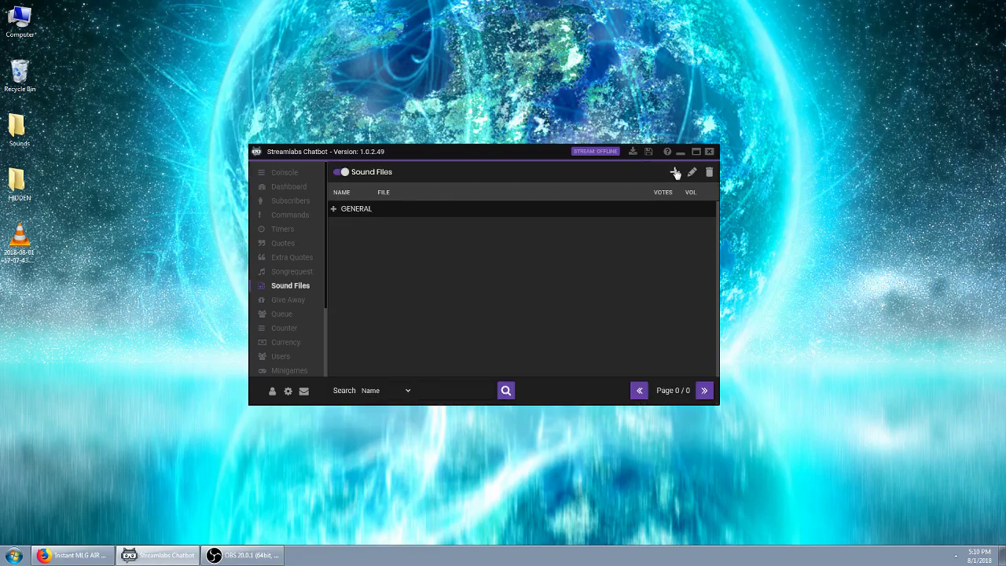
{"action": "left_click", "coordinate": [674, 172]}
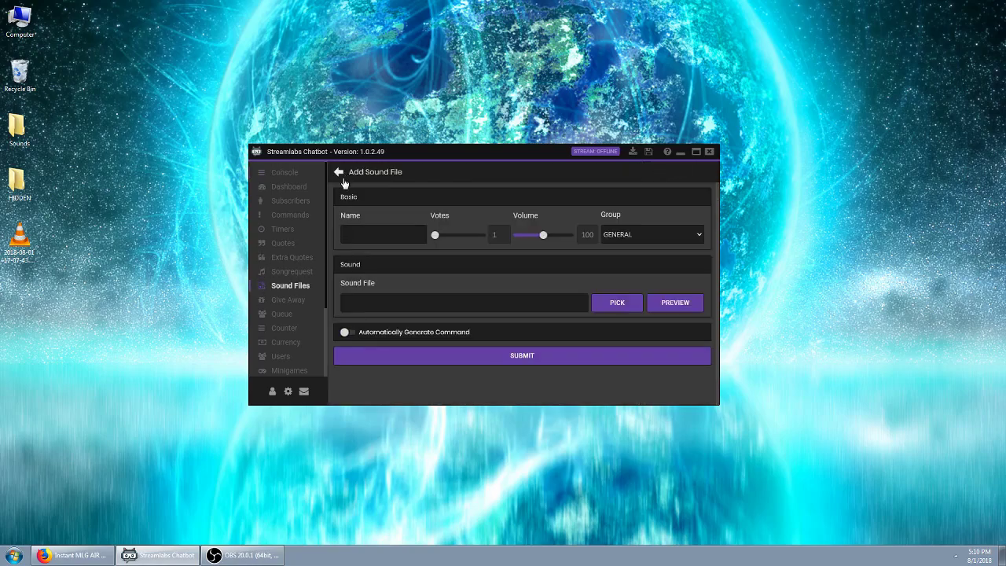
{"action": "type", "text": "Iran"}
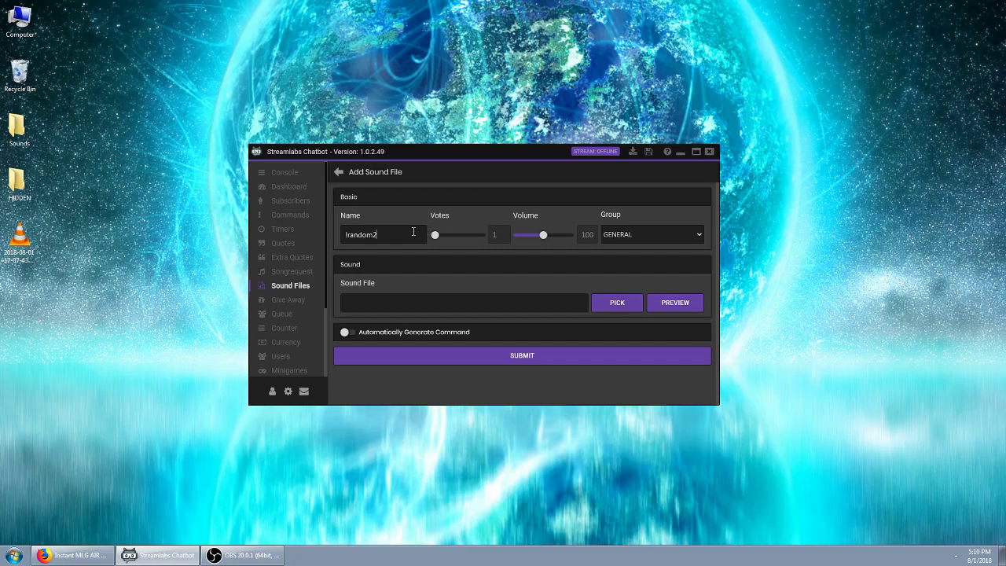
{"action": "mouse_move", "coordinate": [526, 302]}
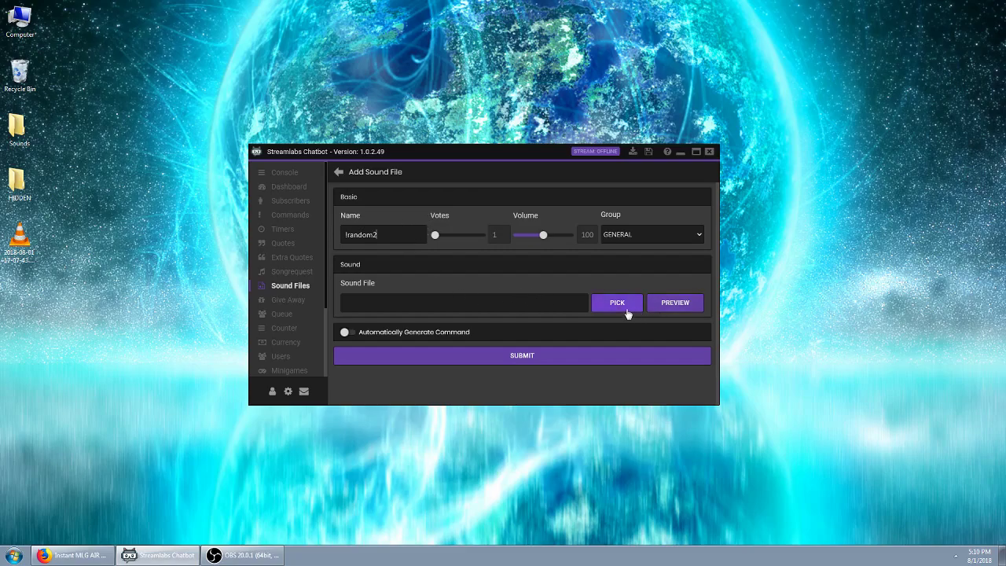
- Browse to Desktop > Sounds in the file picker and copy the Sounds folder path
{"action": "left_click", "coordinate": [617, 302]}
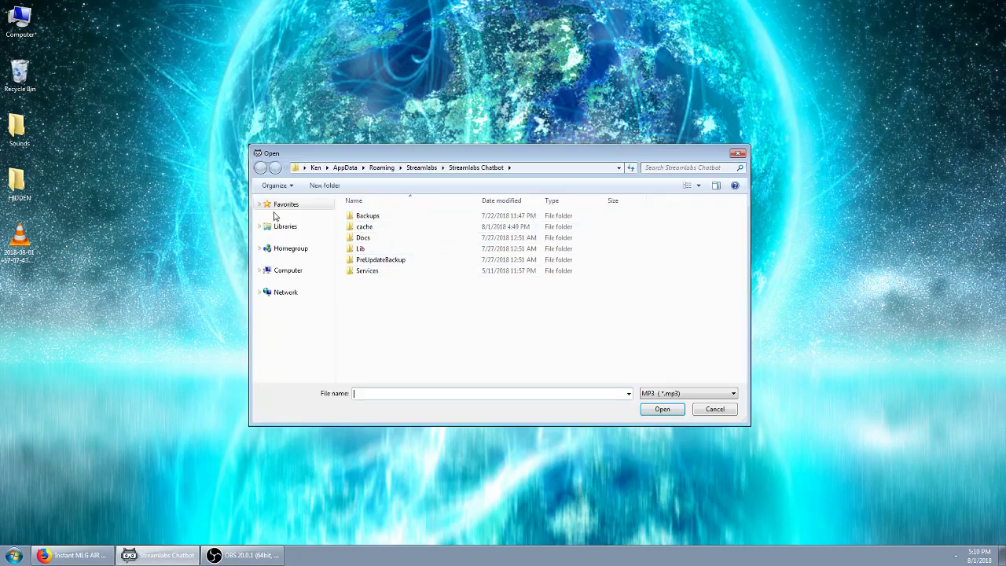
{"action": "left_click", "coordinate": [259, 204]}
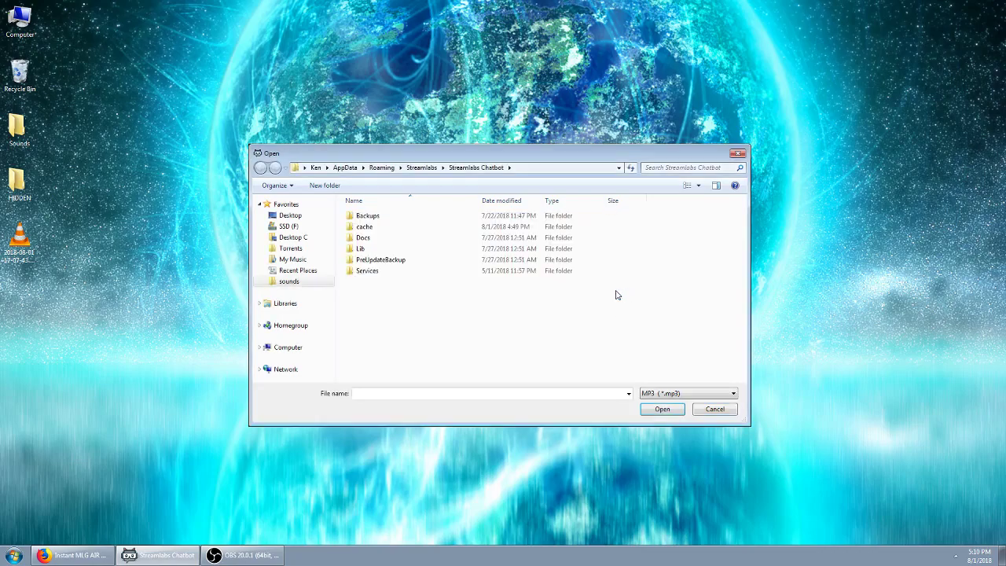
{"action": "left_click", "coordinate": [293, 238]}
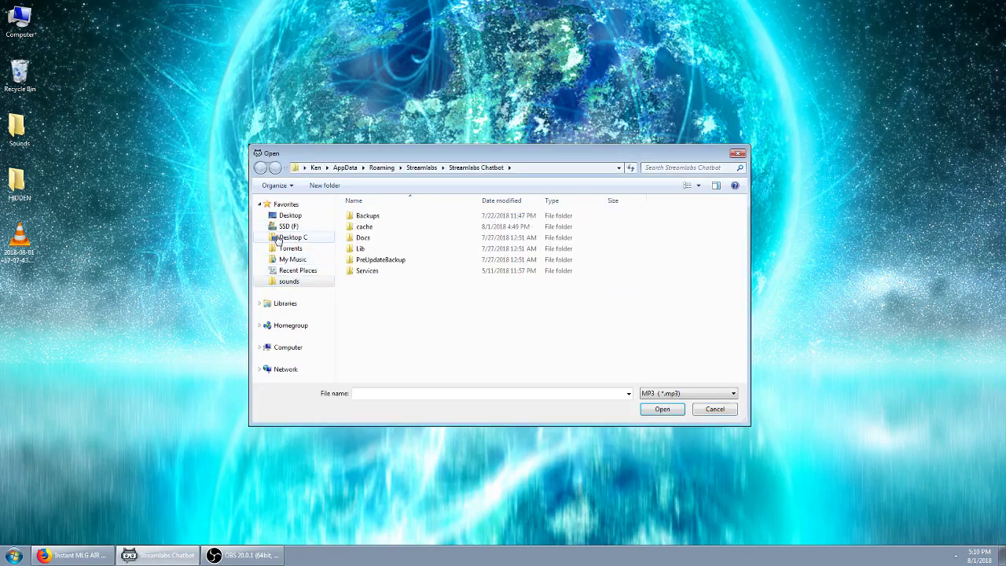
{"action": "left_click", "coordinate": [289, 214]}
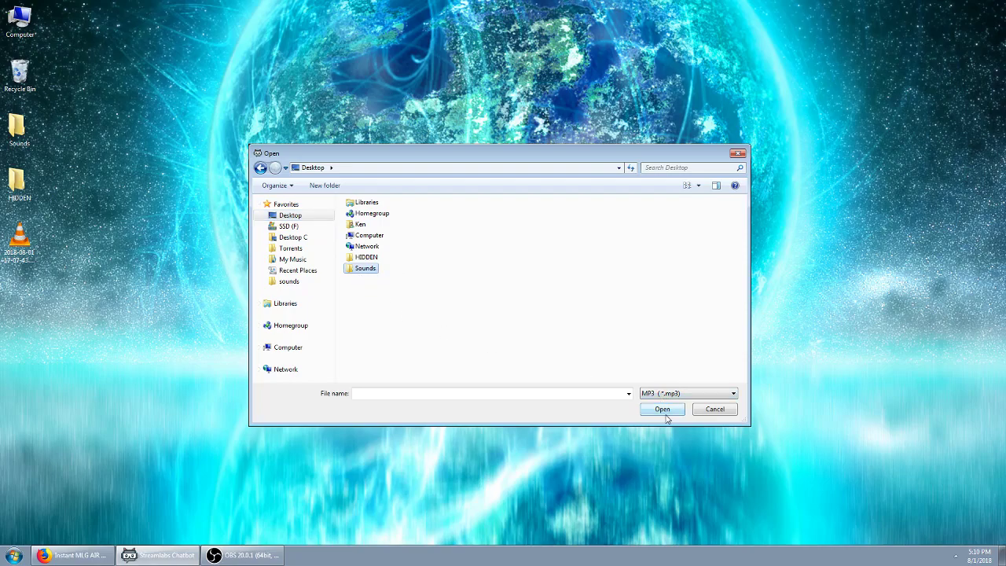
{"action": "double_click", "coordinate": [365, 267]}
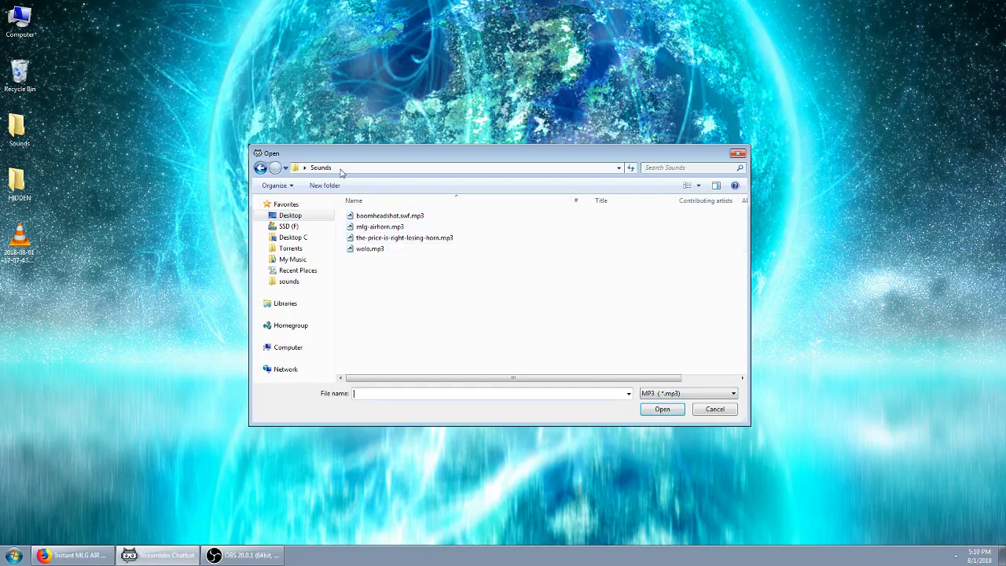
{"action": "right_click", "coordinate": [343, 166]}
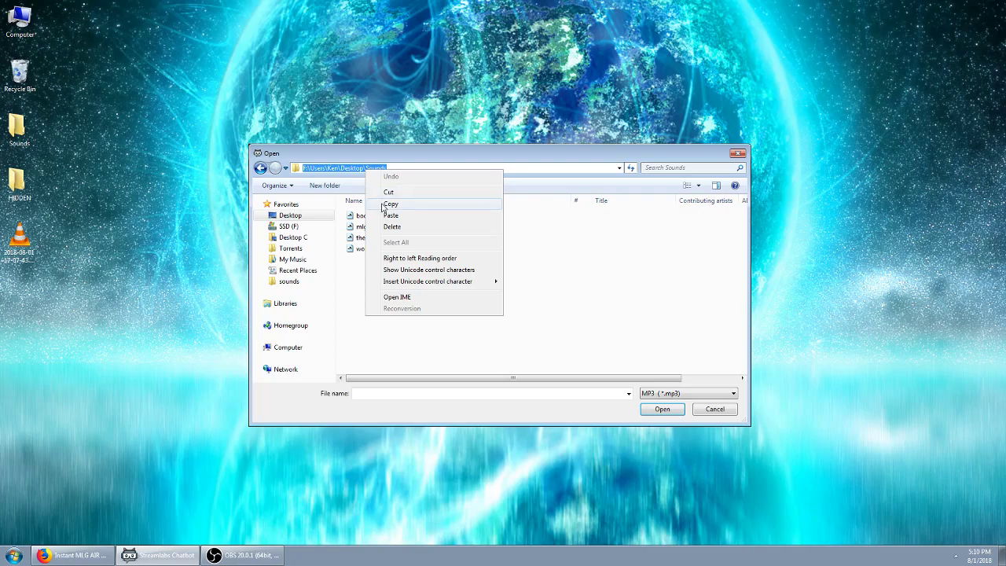
{"action": "left_click", "coordinate": [431, 168]}
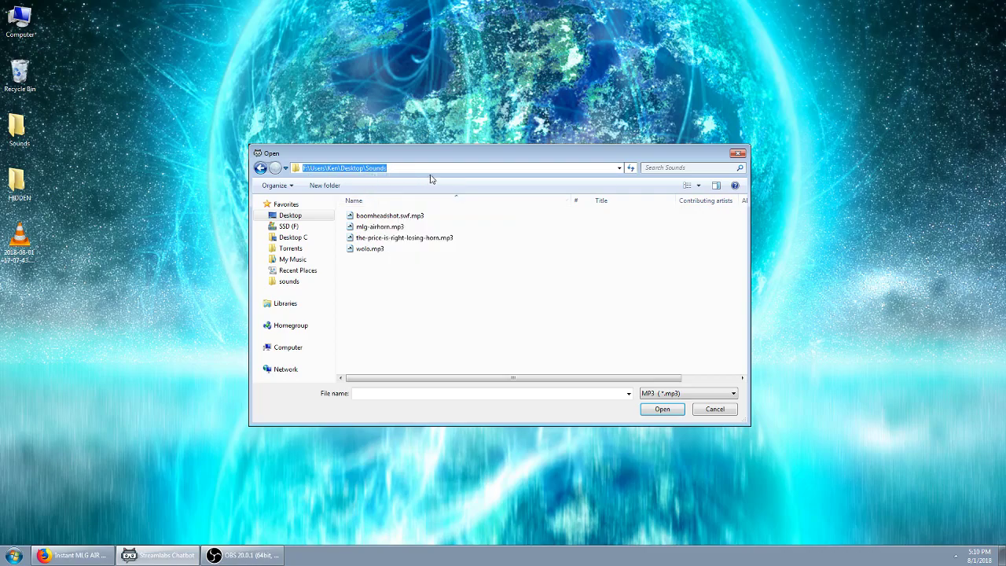
{"action": "mouse_move", "coordinate": [503, 341]}
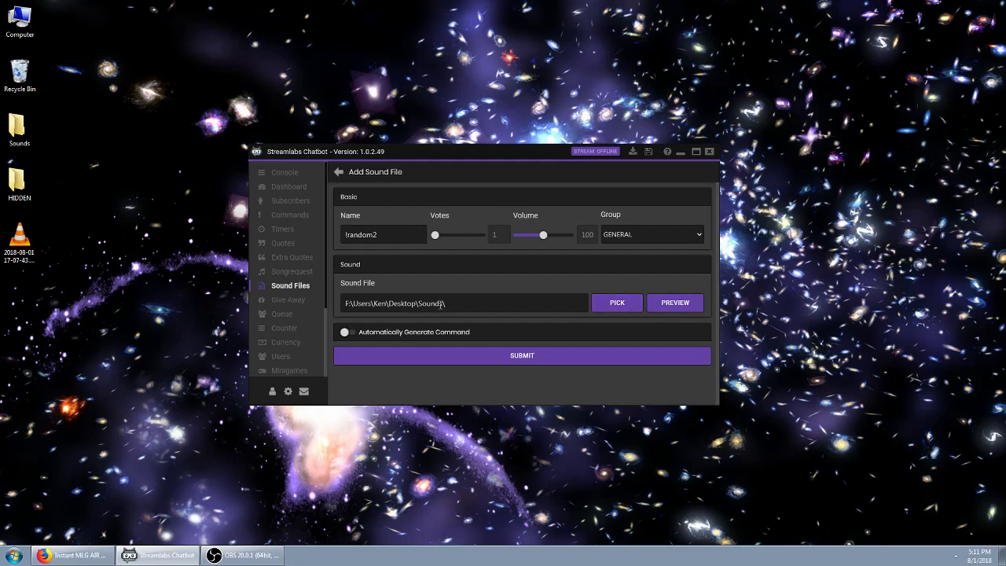
- Enable Automatically Generate Command for random2 with Everyone permission and cost 0, then submit
{"action": "left_click", "coordinate": [345, 332]}
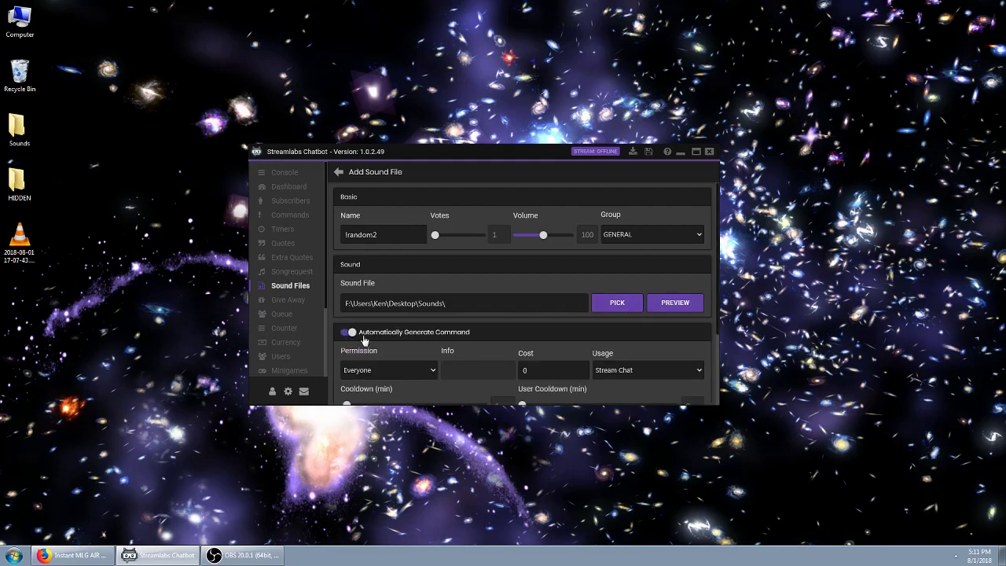
{"action": "scroll", "scroll_direction": "down", "scroll_amount": 3}
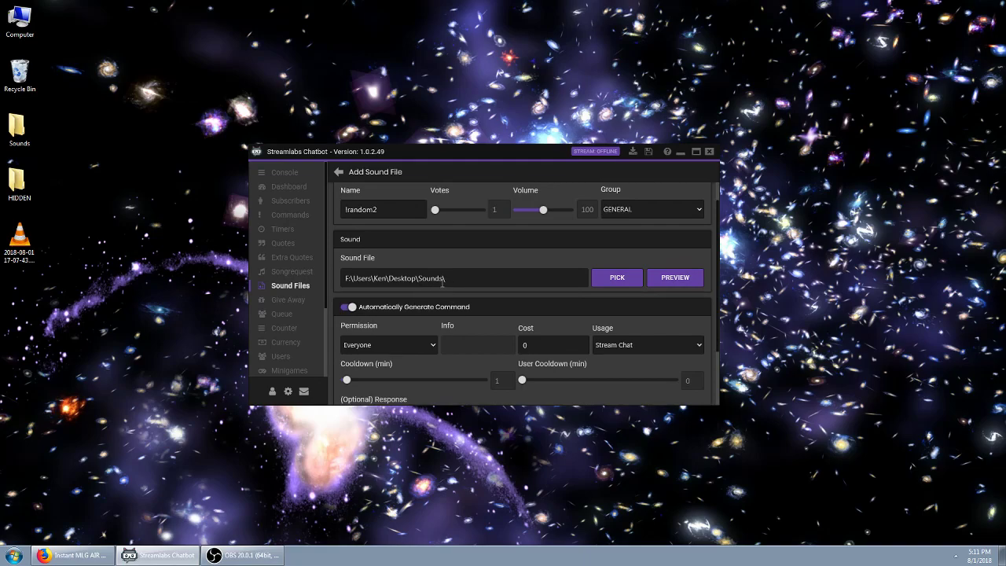
{"action": "double_click", "coordinate": [431, 277]}
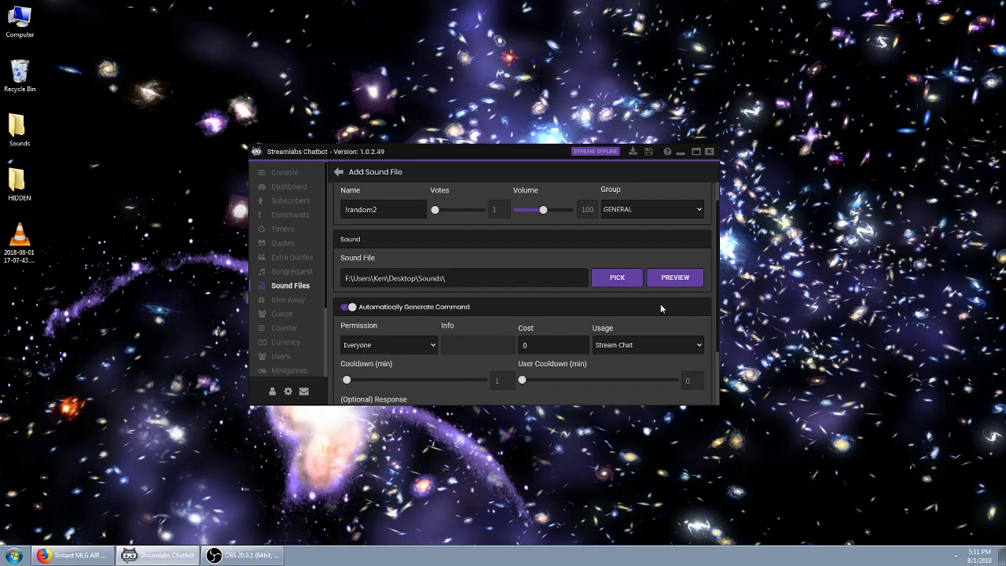
{"action": "mouse_move", "coordinate": [544, 322]}
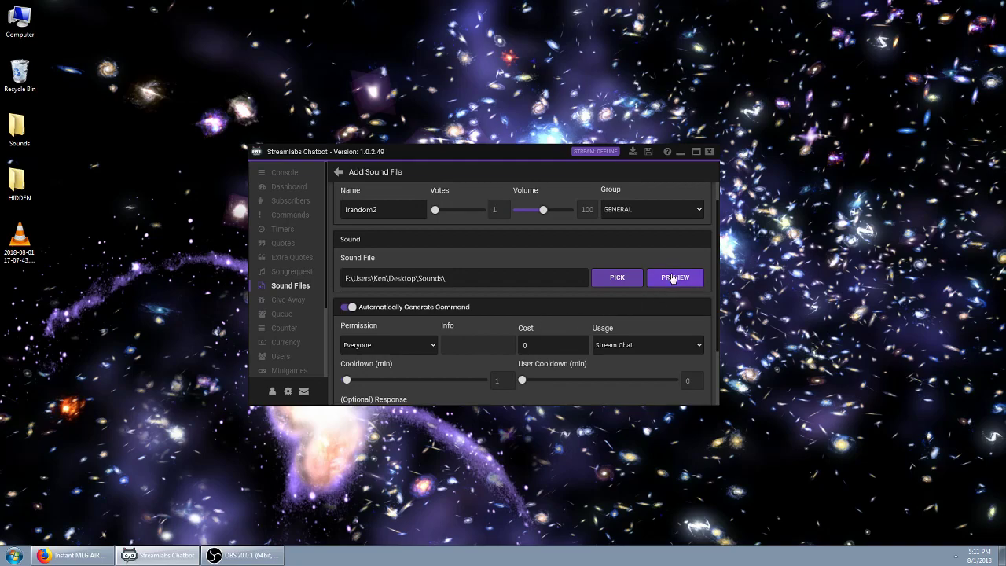
{"action": "mouse_move", "coordinate": [616, 267]}
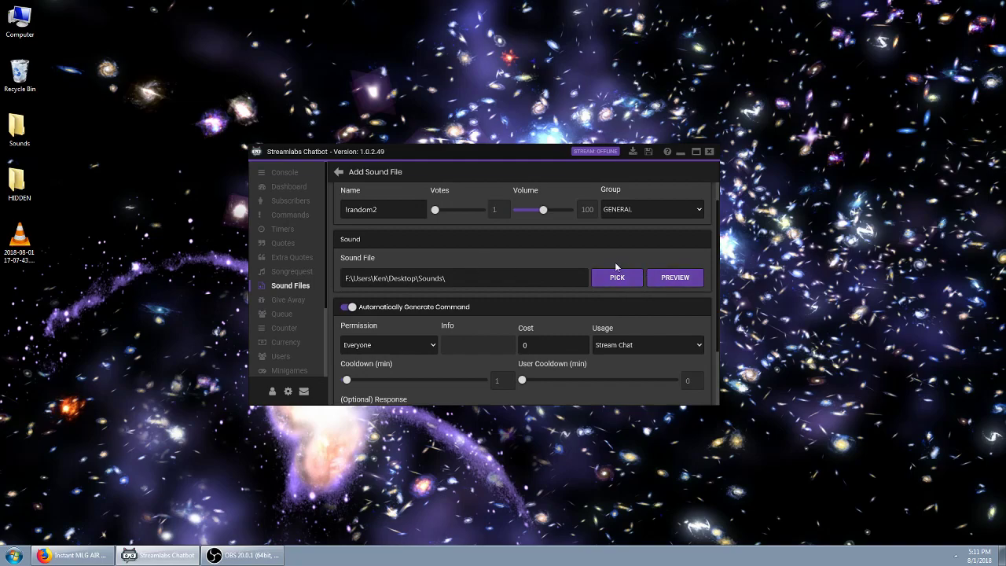
{"action": "mouse_move", "coordinate": [674, 277]}
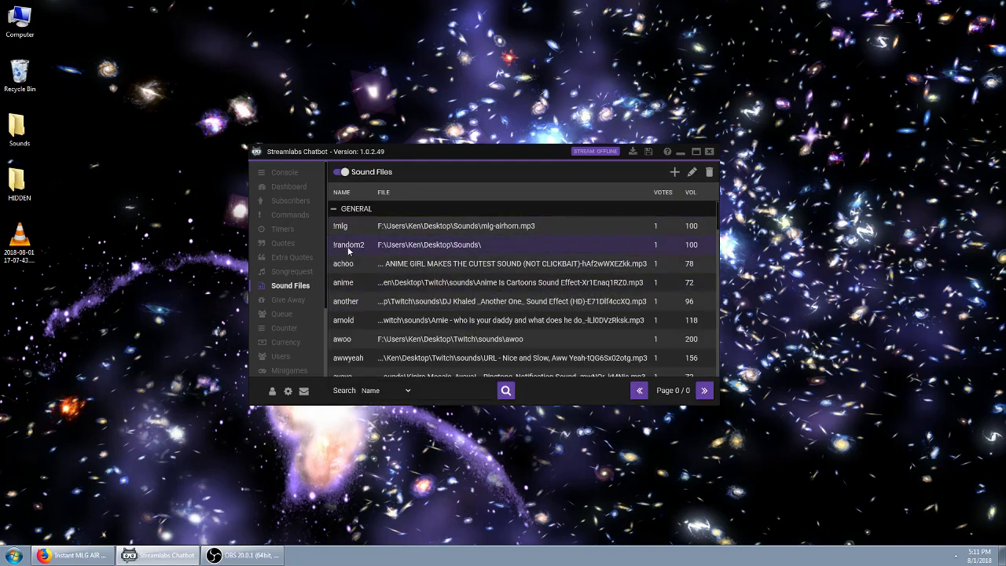
- Send !random2 in the console chat to test the sound command
{"action": "left_click", "coordinate": [284, 171]}
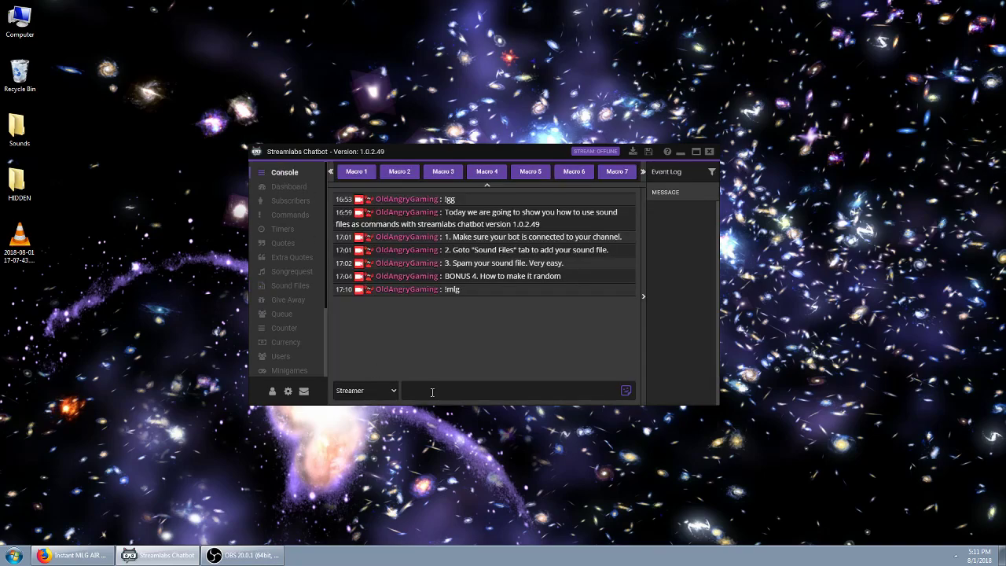
{"action": "type", "text": "!random"}
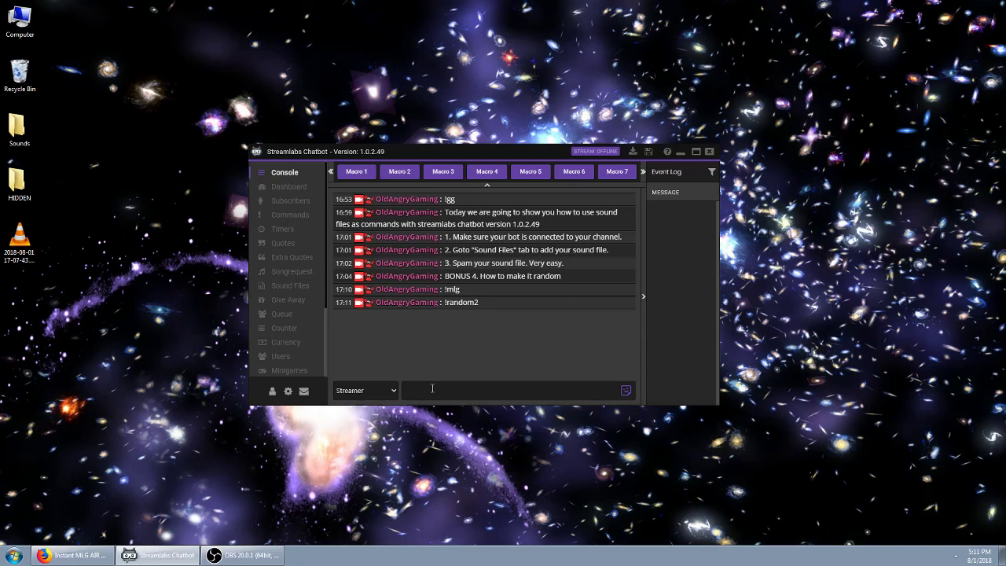
{"action": "mouse_move", "coordinate": [601, 339]}
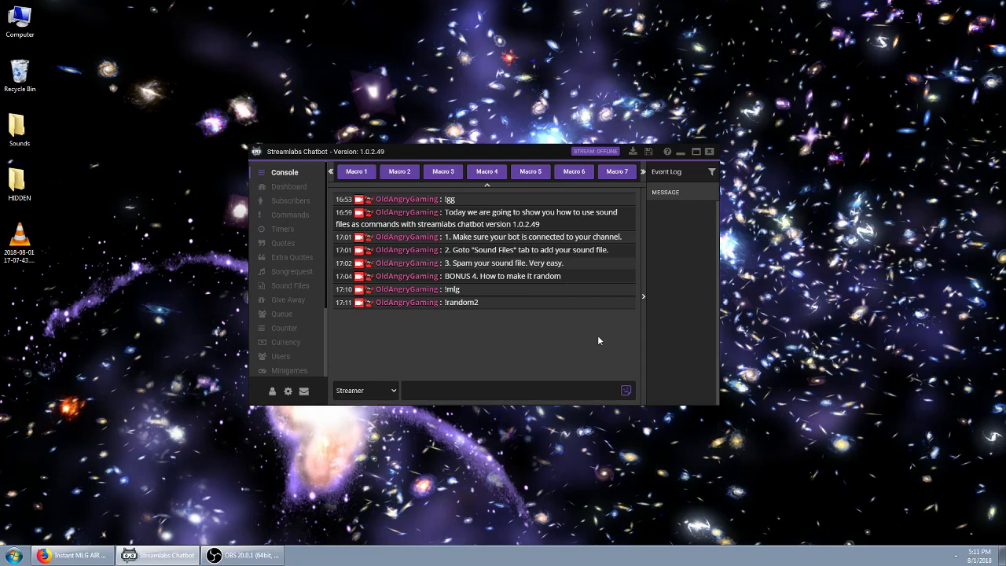